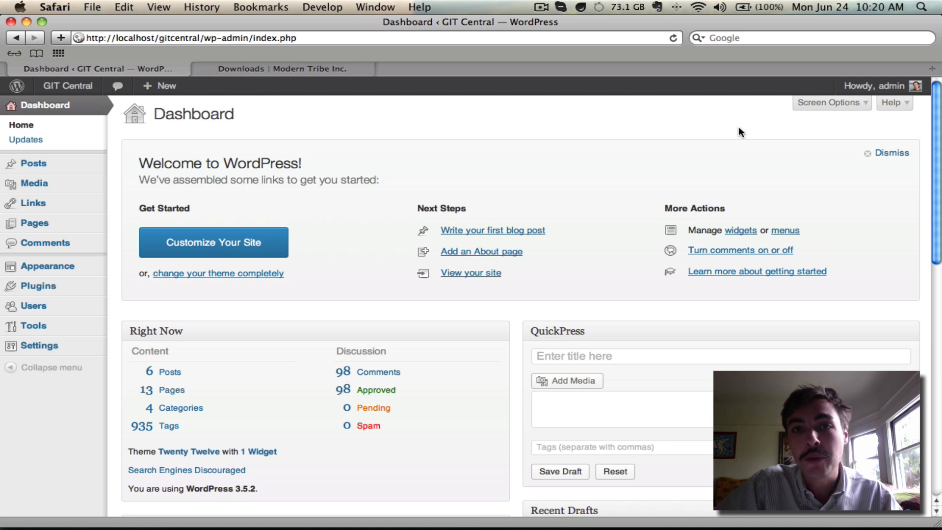
mouse_move(423, 157)
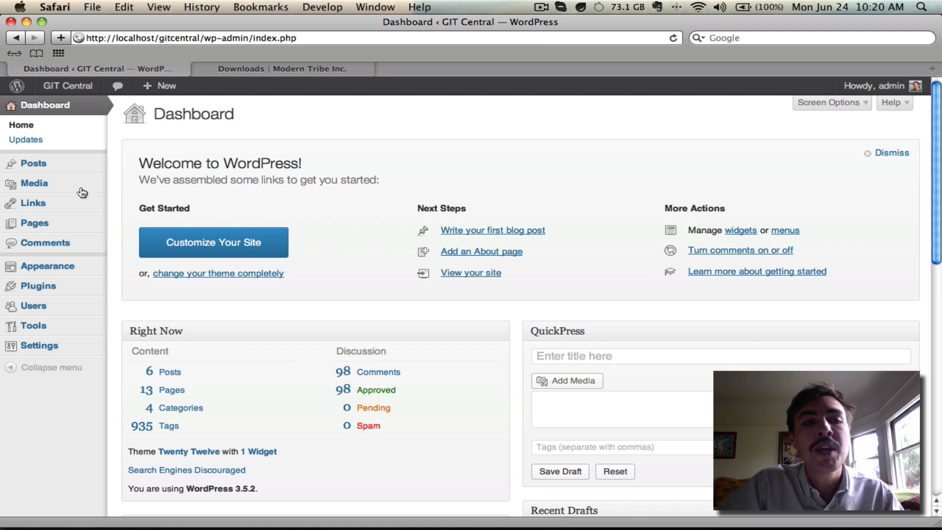
mouse_move(38, 286)
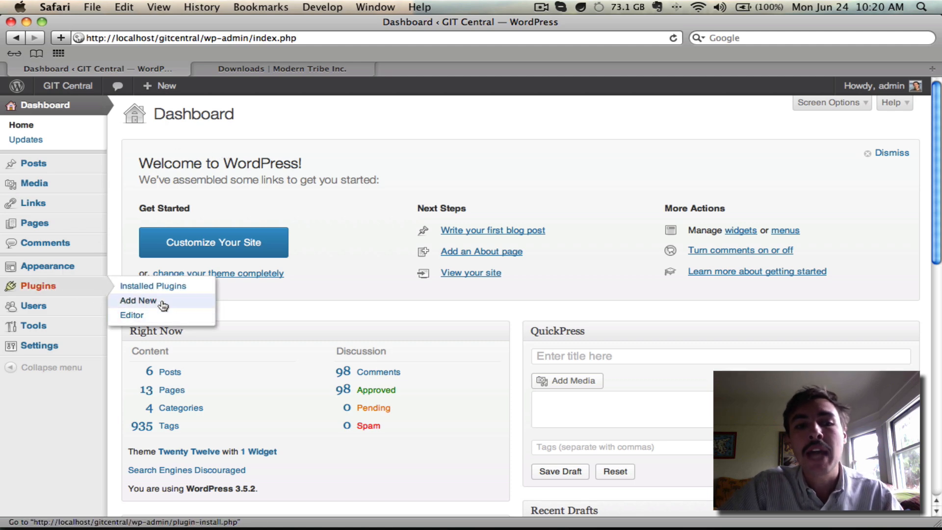
Upload the-events-calendar-wootickets-1.0.1.zip through Add New, install it, and activate WooTickets
click(138, 301)
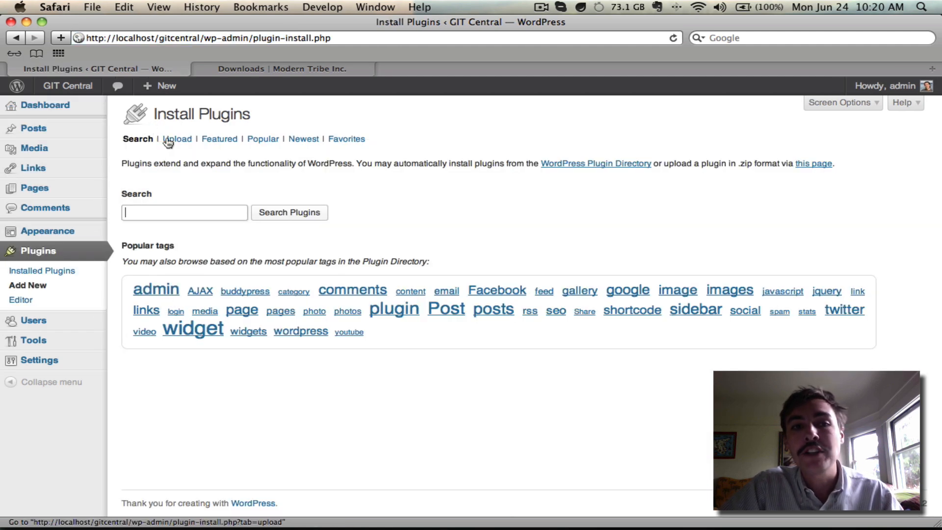
click(178, 139)
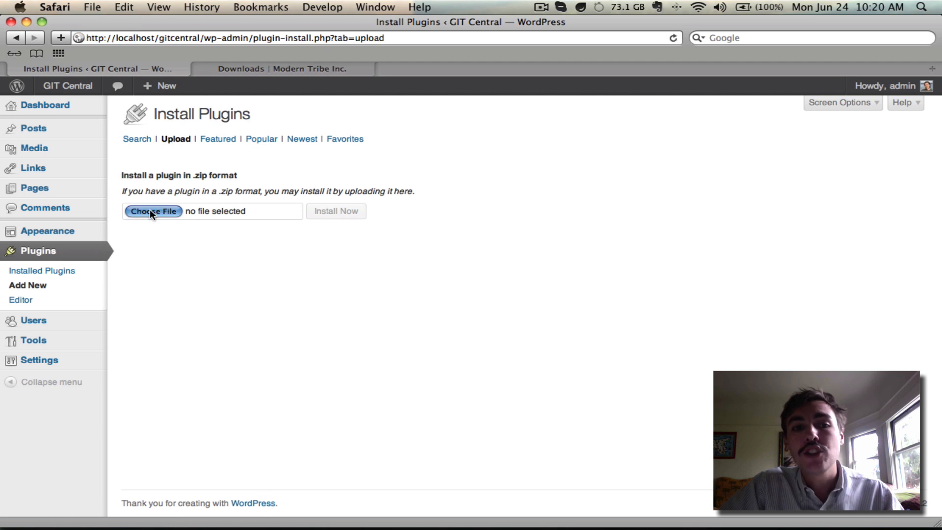
click(154, 211)
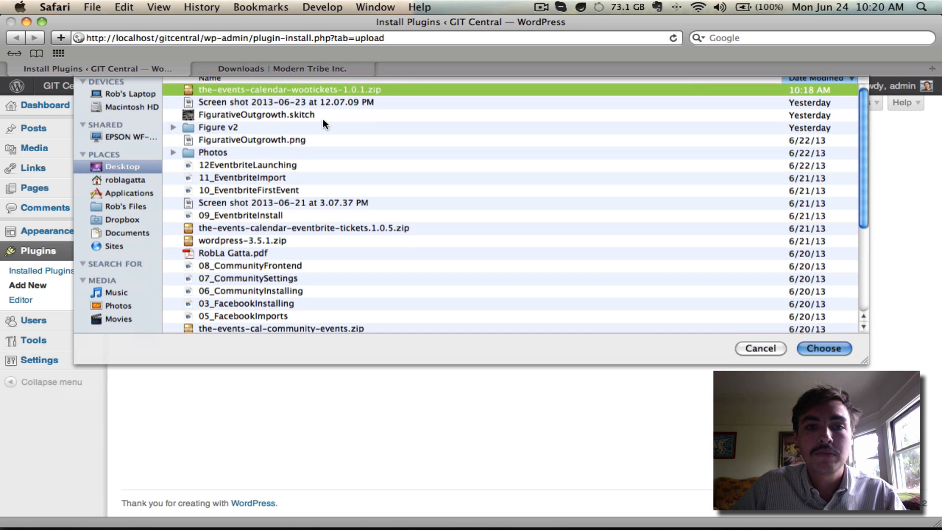
click(824, 348)
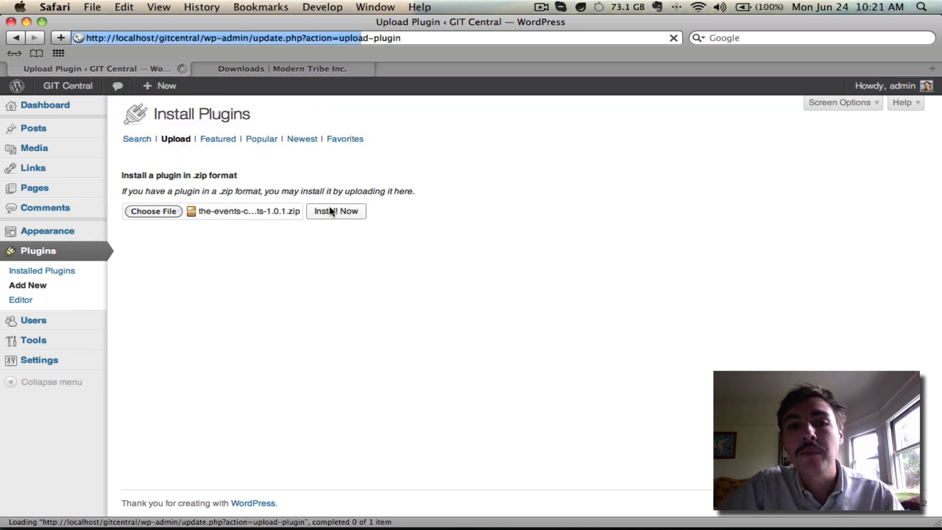
click(336, 211)
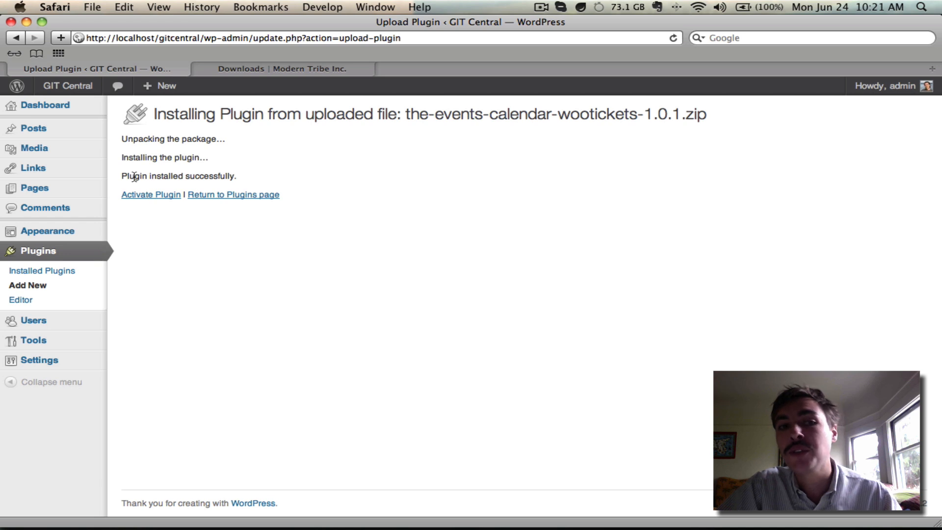
click(151, 195)
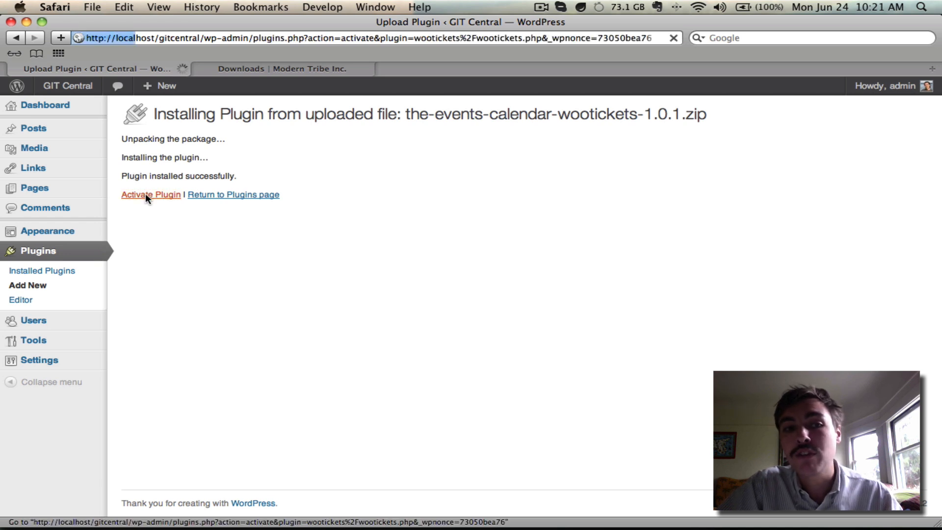
Activate The Events Calendar 2.0.11 and scroll down to WooCommerce in the plugins list
click(150, 194)
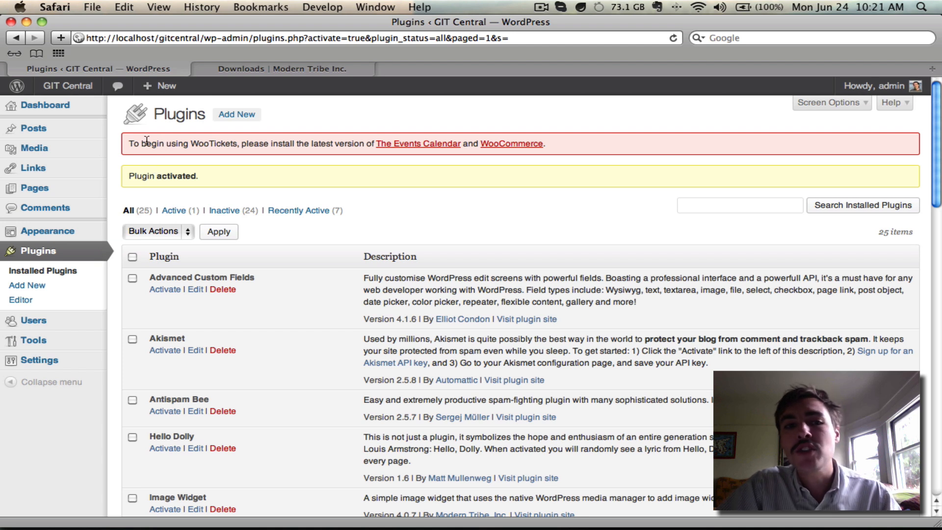
mouse_move(216, 147)
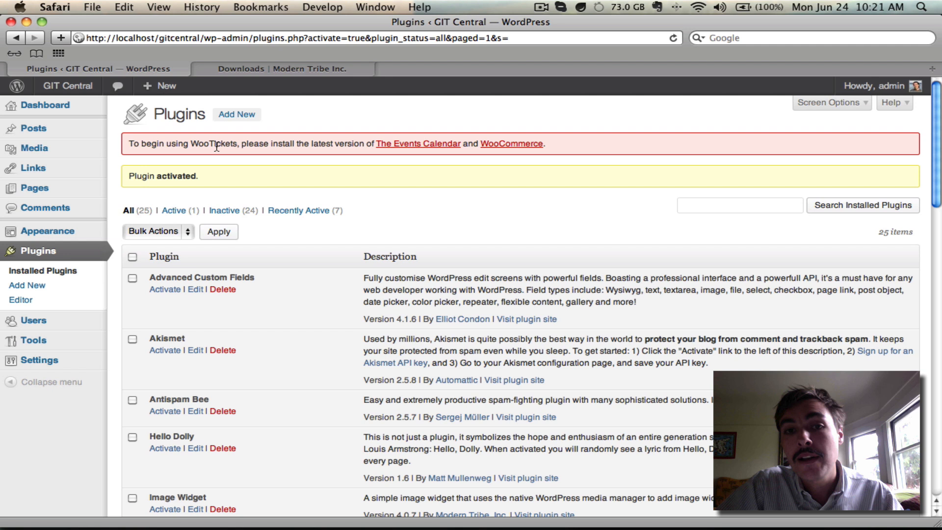
mouse_move(418, 143)
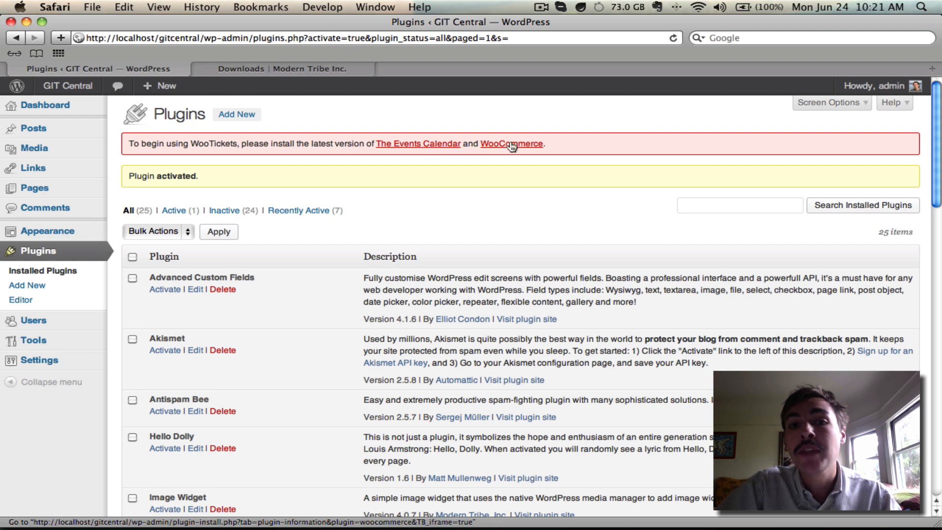
scroll(down, 3)
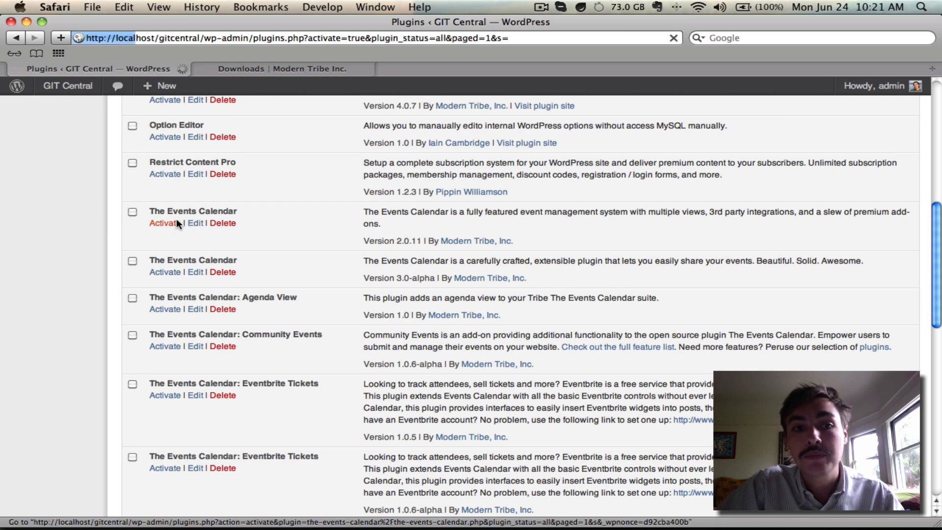
click(164, 223)
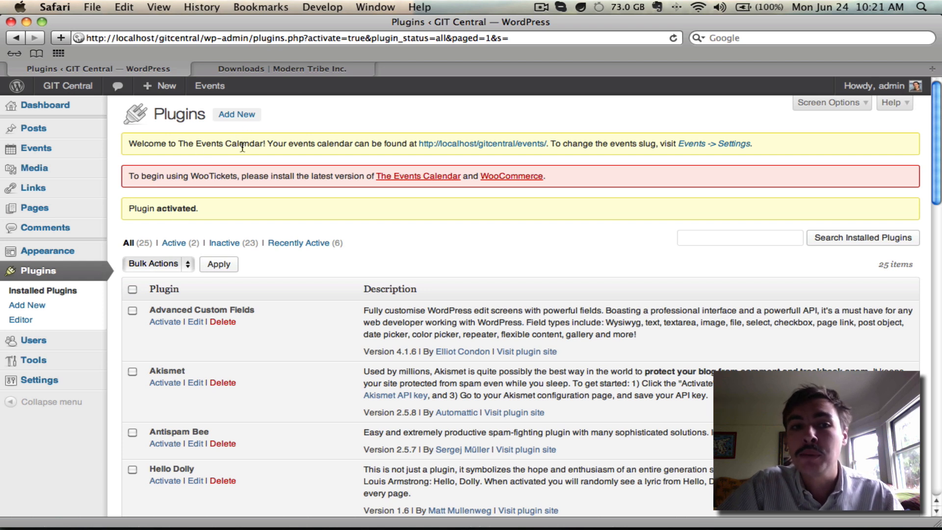
mouse_move(237, 179)
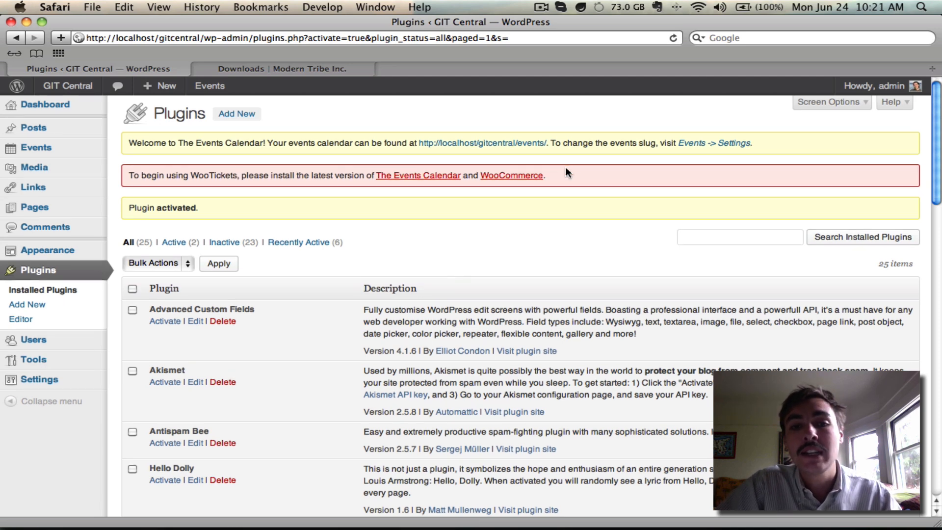
scroll(down, 3)
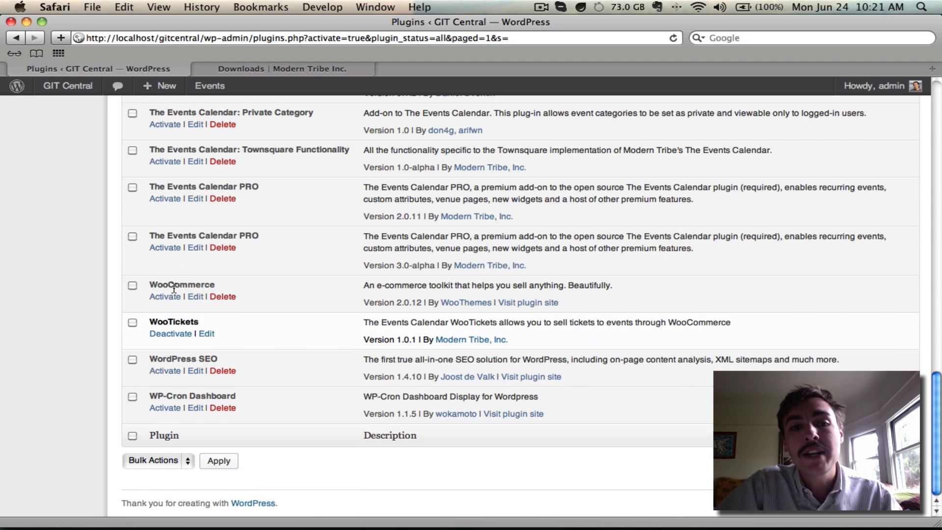
mouse_move(164, 297)
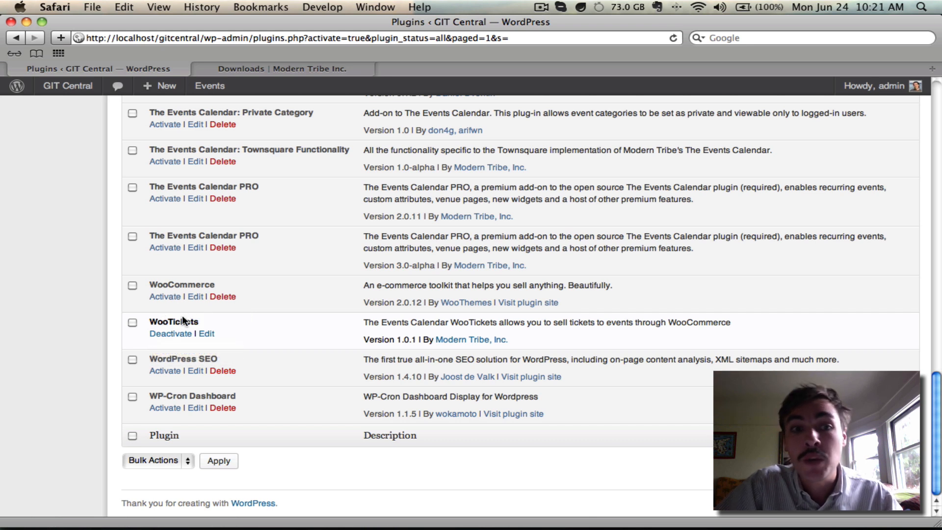
mouse_move(216, 284)
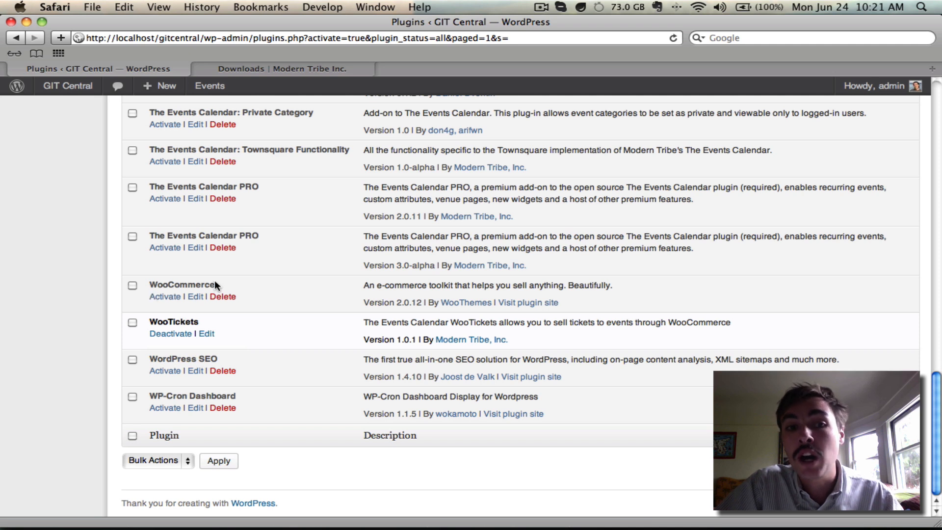
mouse_move(158, 291)
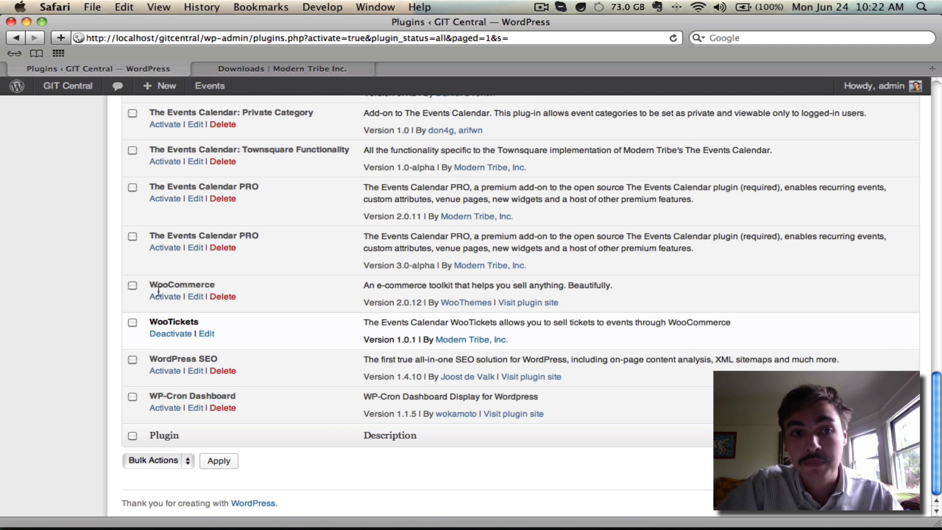
Activate WooCommerce, then return from its welcome page to Installed Plugins
click(164, 297)
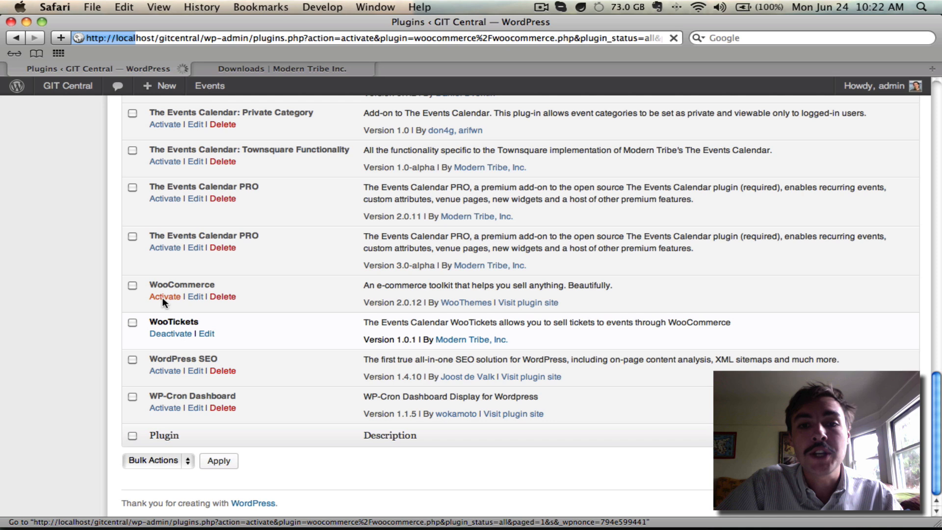
click(164, 297)
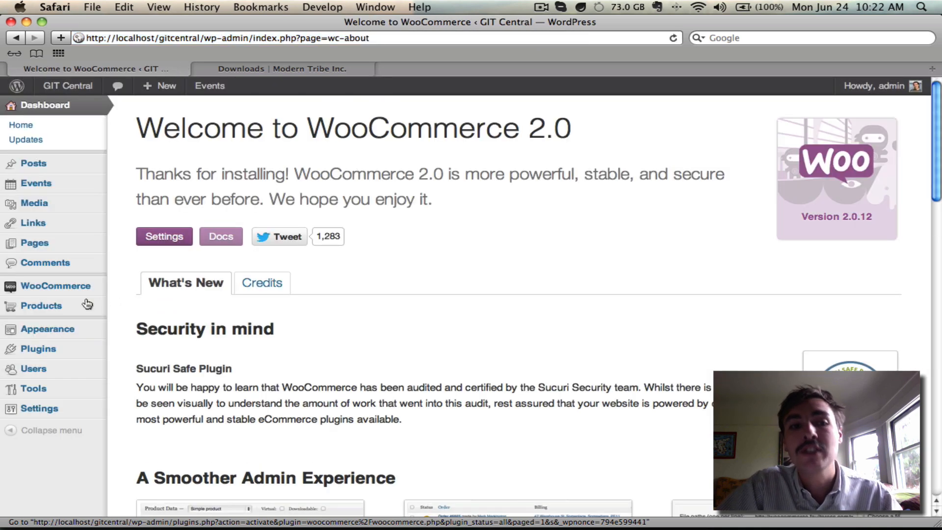
click(38, 286)
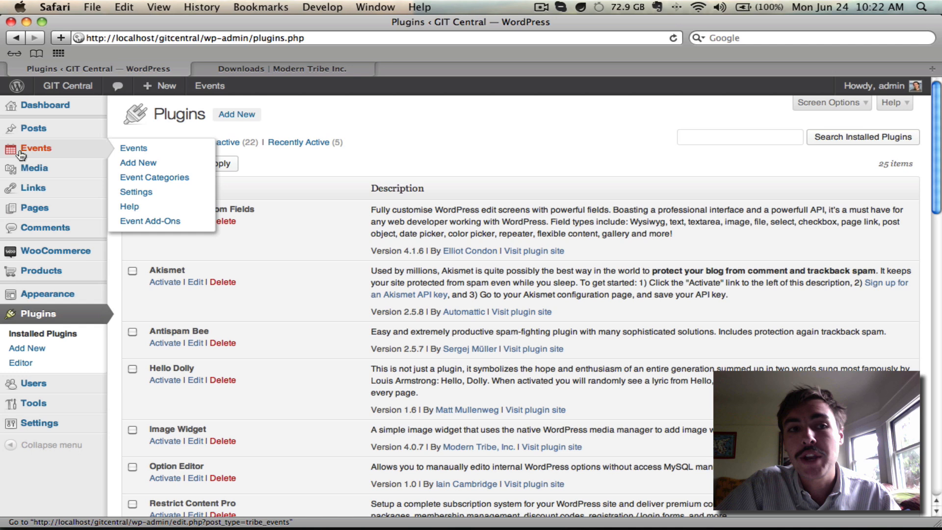
Open The Events Calendar settings on the Licenses tab with the empty WooTickets key field
click(136, 191)
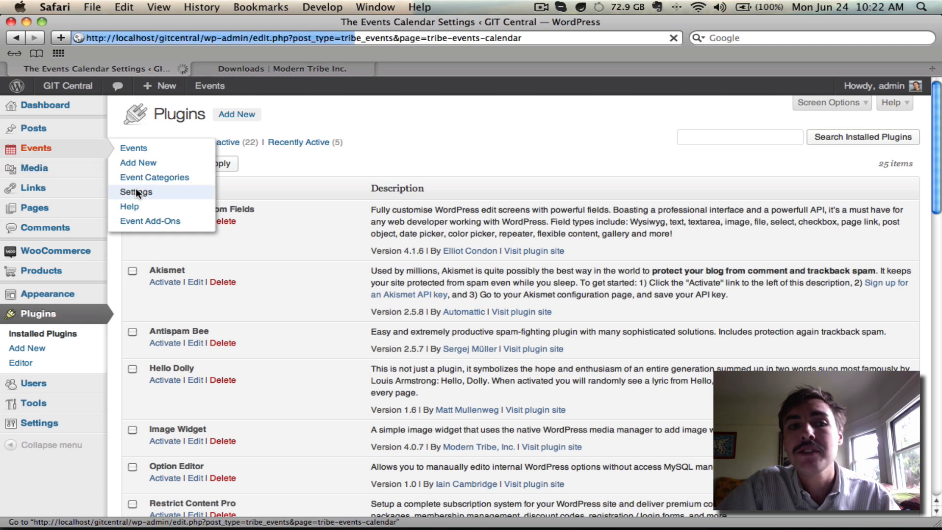
click(136, 192)
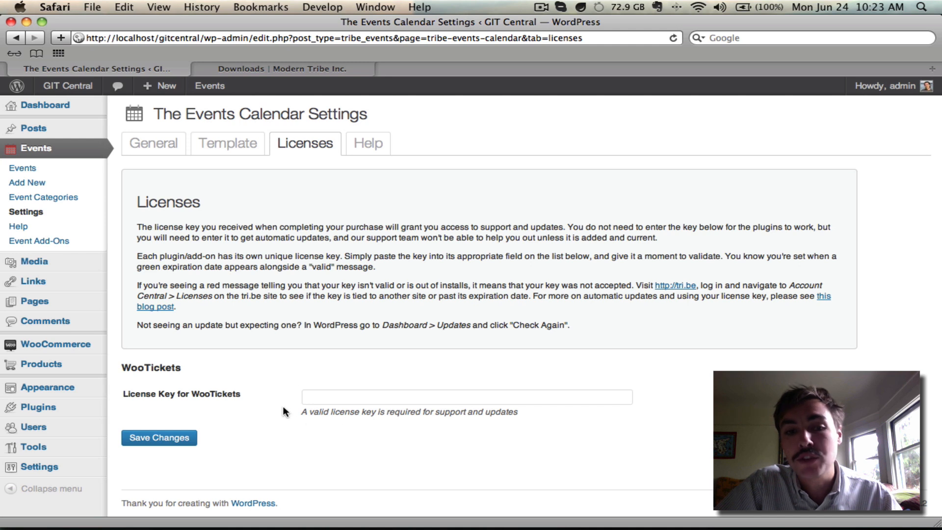
mouse_move(321, 386)
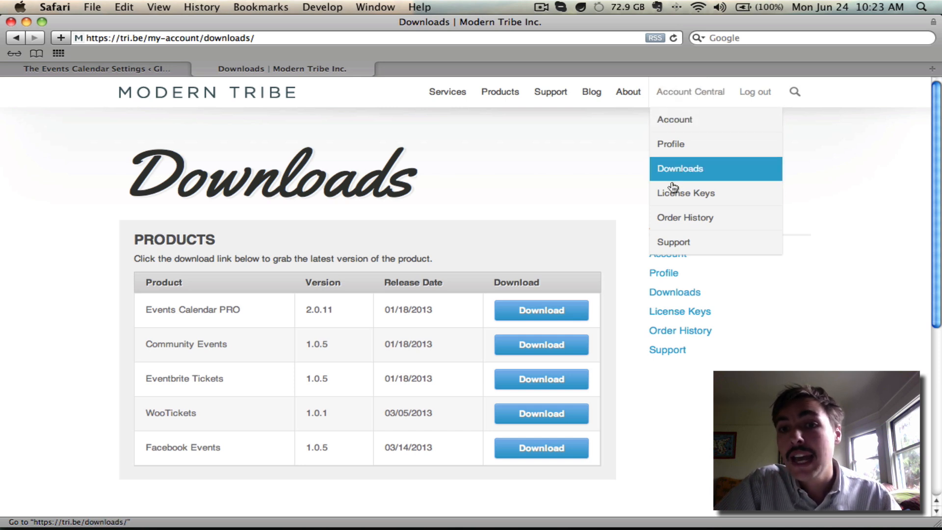
Open the License Keys page and scroll down to the WooTickets license
click(685, 193)
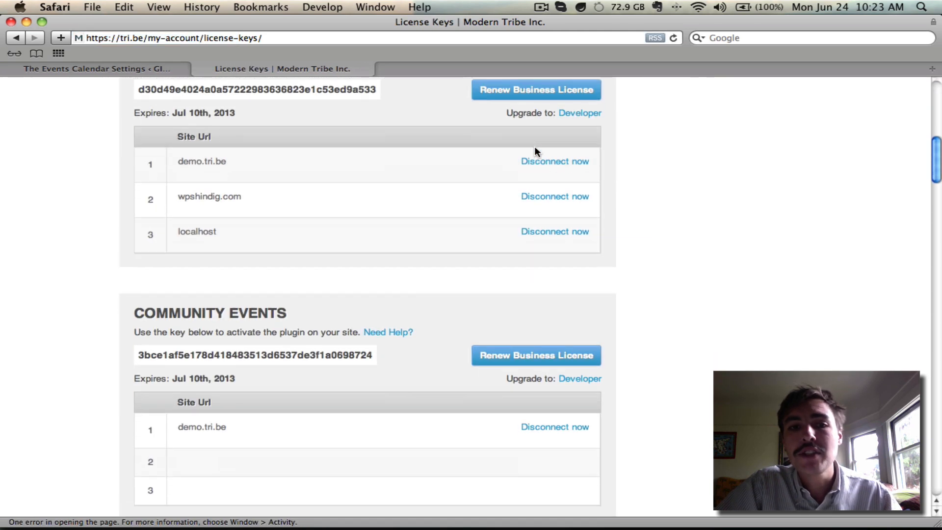
scroll(down, 3)
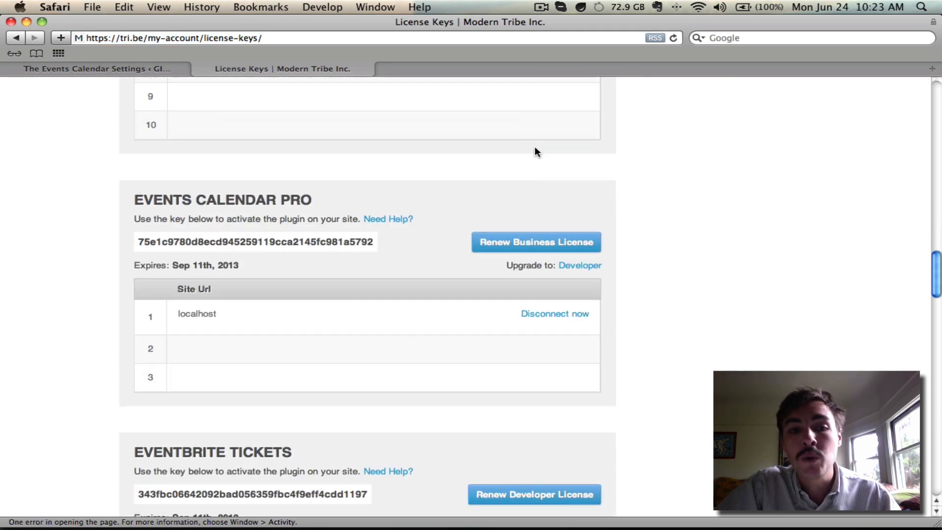
scroll(down, 3)
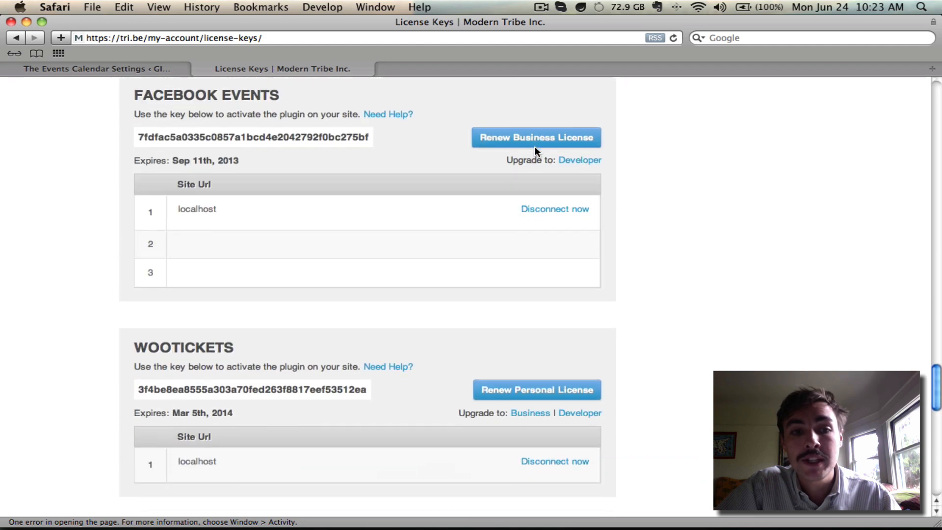
scroll(down, 3)
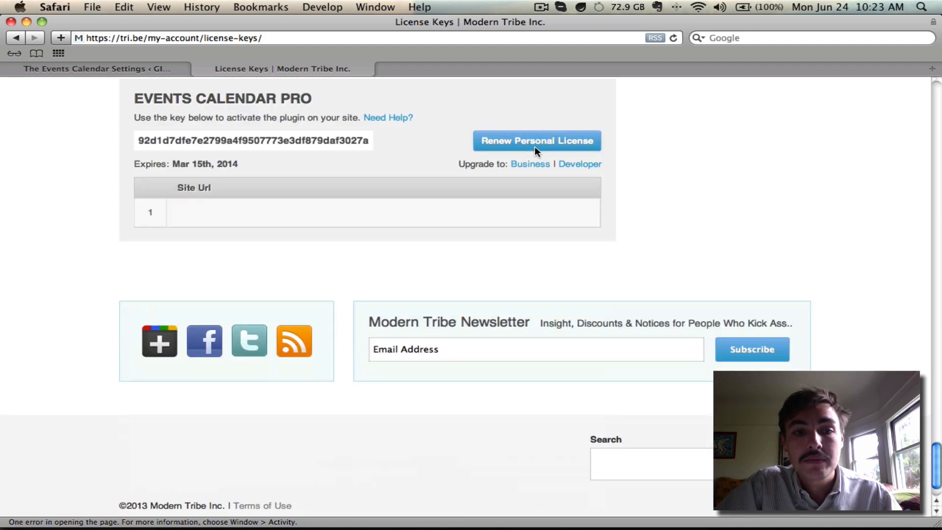
scroll(down, 3)
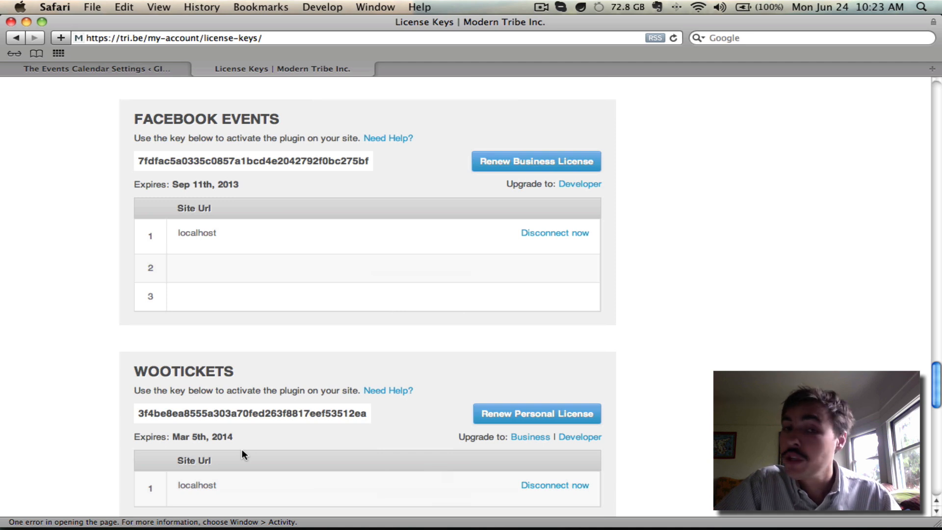
Disconnect localhost from the WooTickets license and confirm in the dialog
scroll(down, 3)
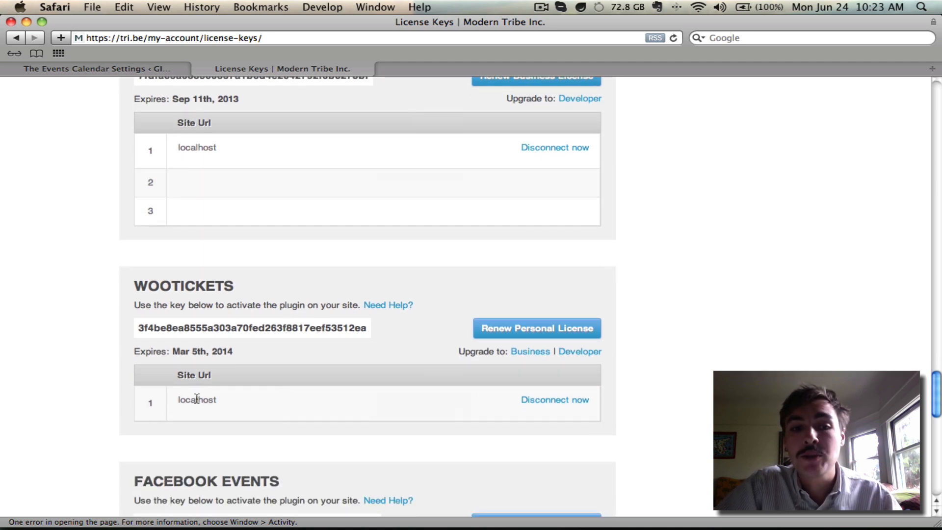
click(554, 399)
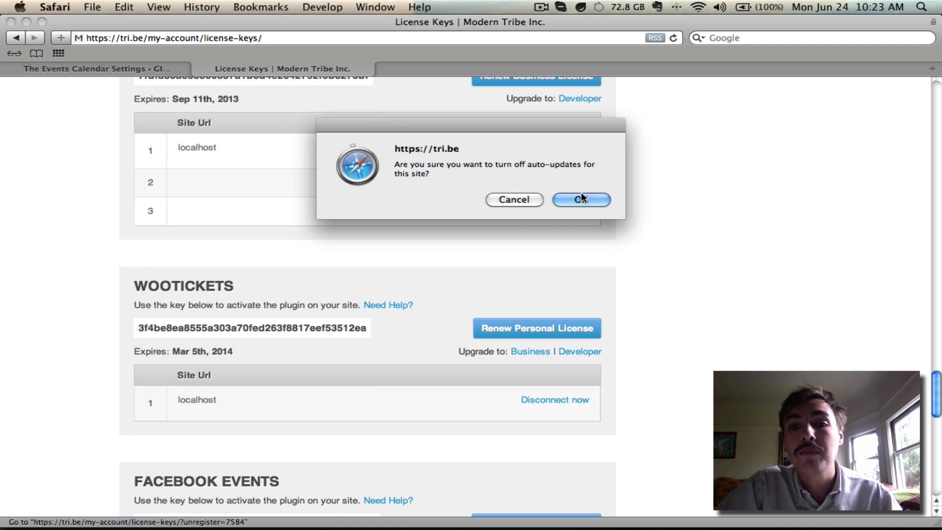
mouse_move(513, 173)
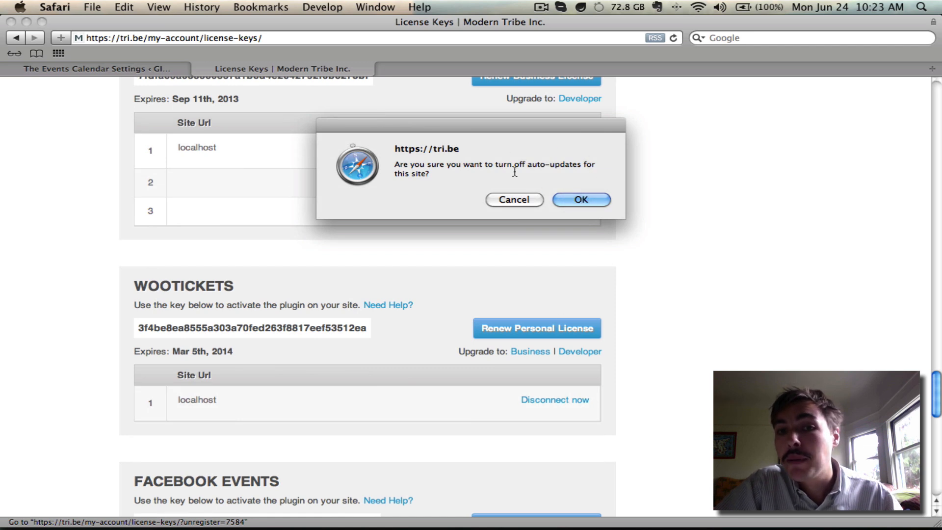
click(581, 199)
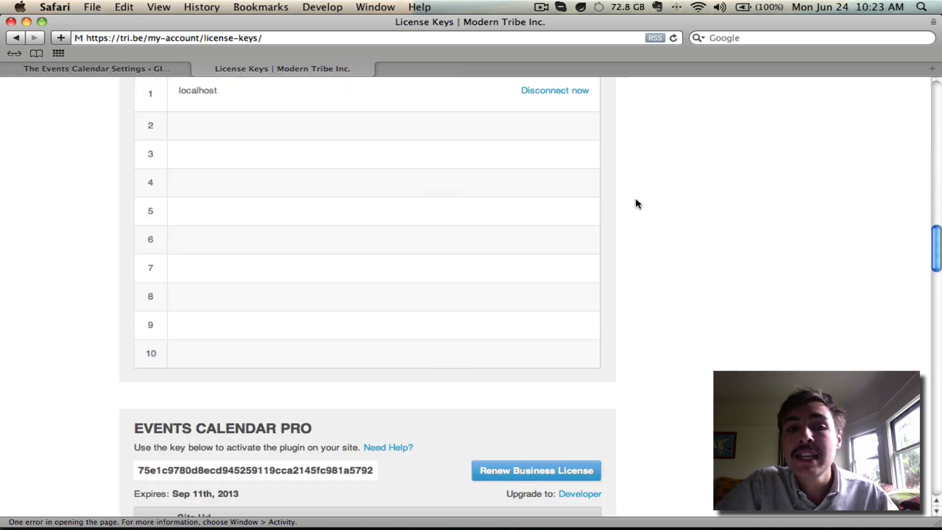
scroll(up, 3)
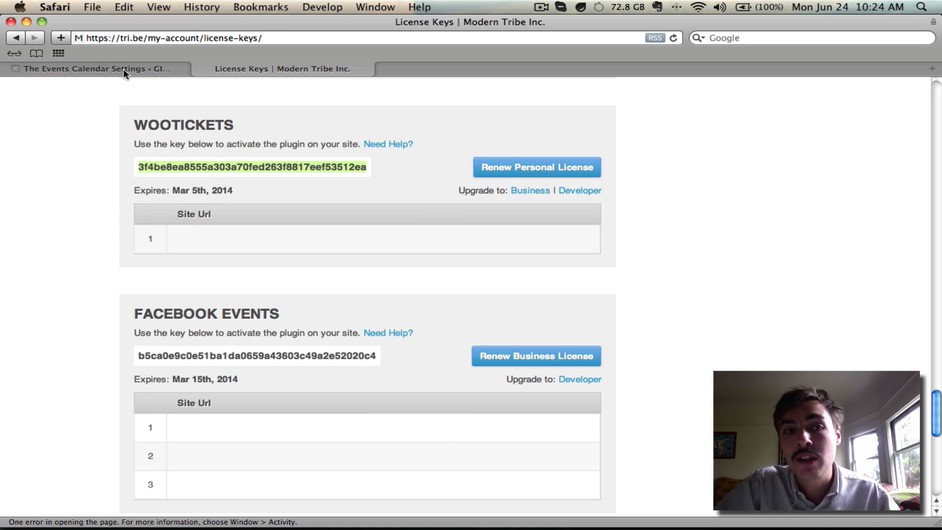
click(78, 69)
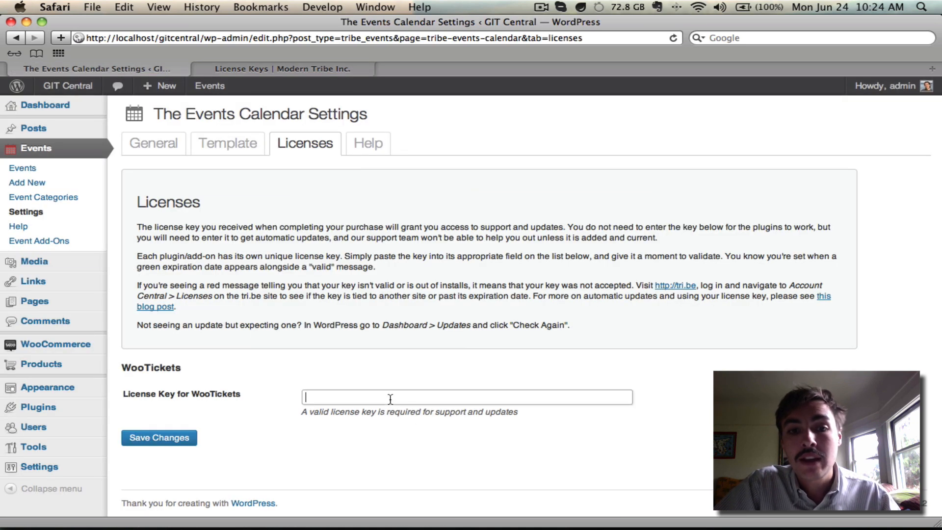
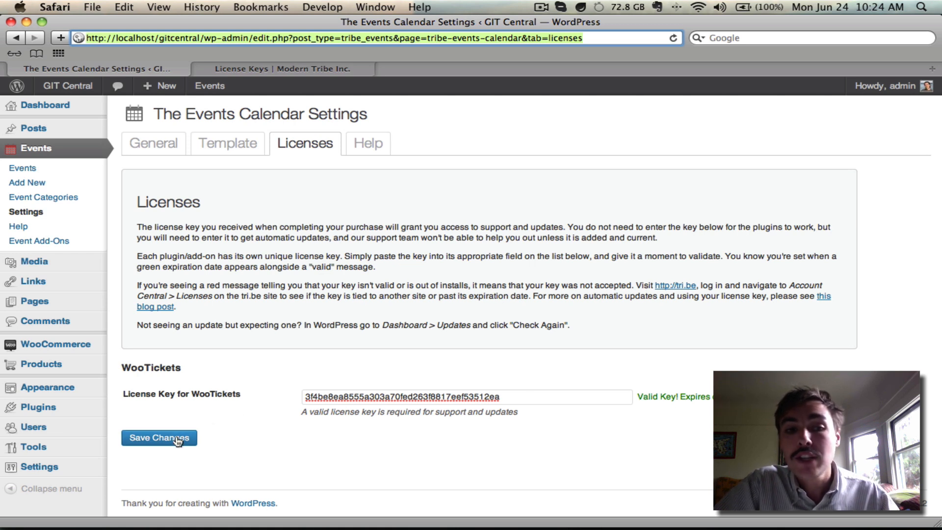
click(159, 437)
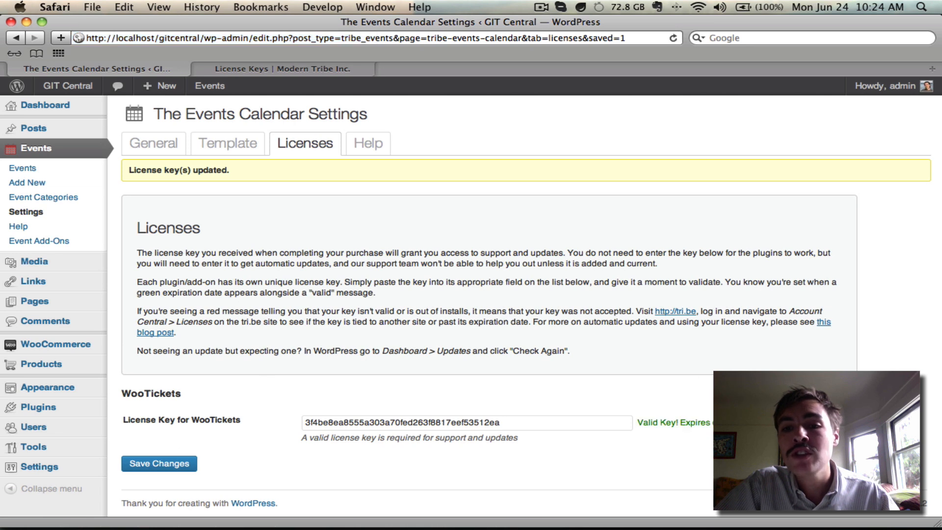
mouse_move(662, 436)
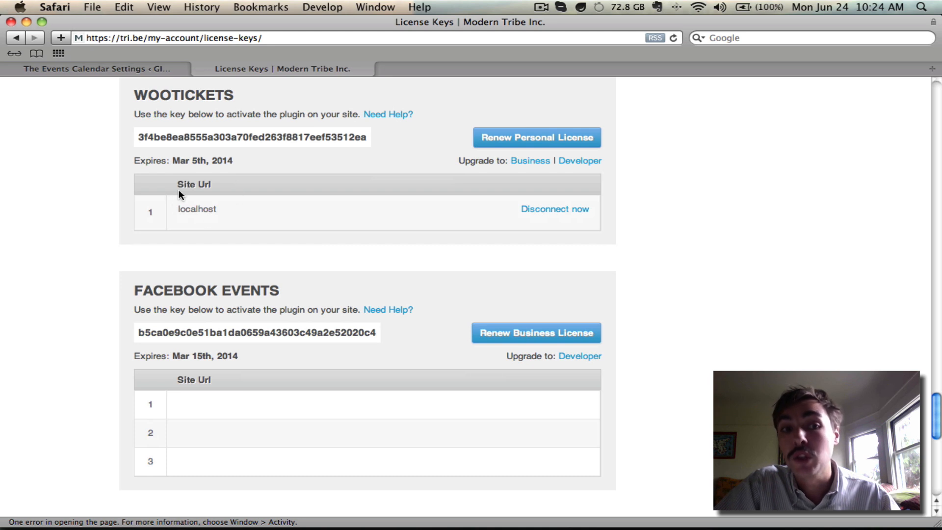
mouse_move(203, 220)
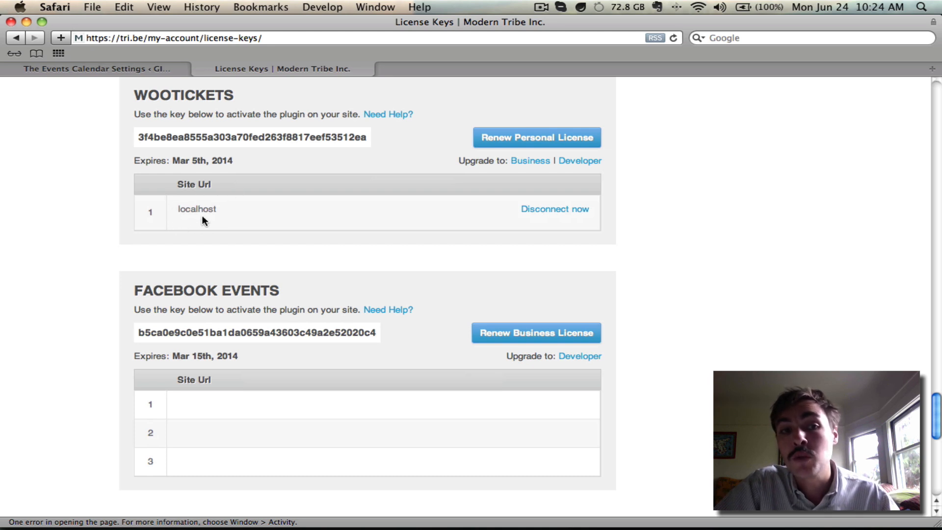
mouse_move(251, 199)
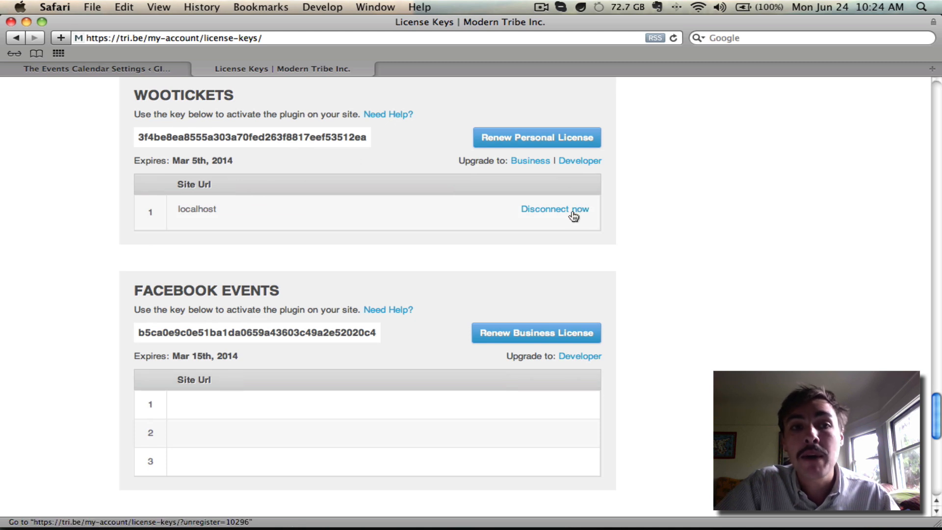
Confirm localhost is listed on the WooTickets license, then return to the WordPress Licenses tab
click(99, 69)
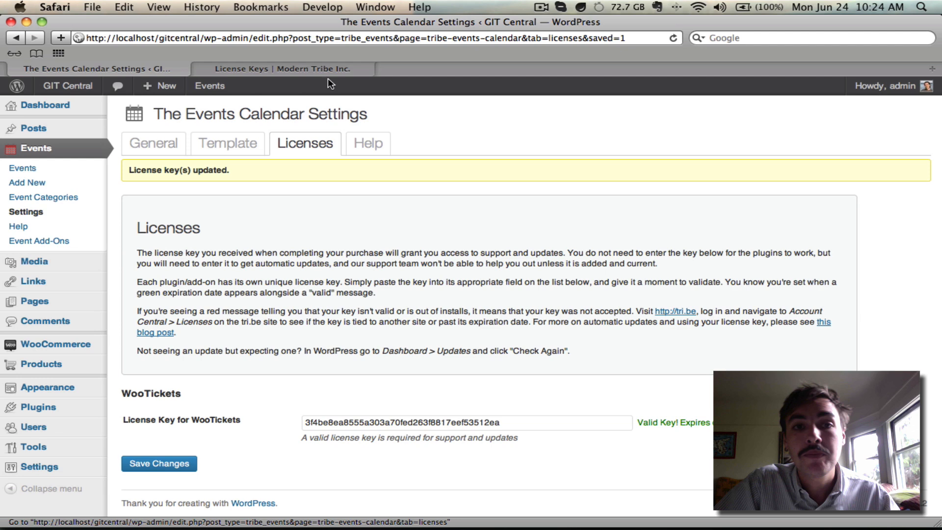
Return to the Modern Tribe License Keys tab in Safari
click(281, 69)
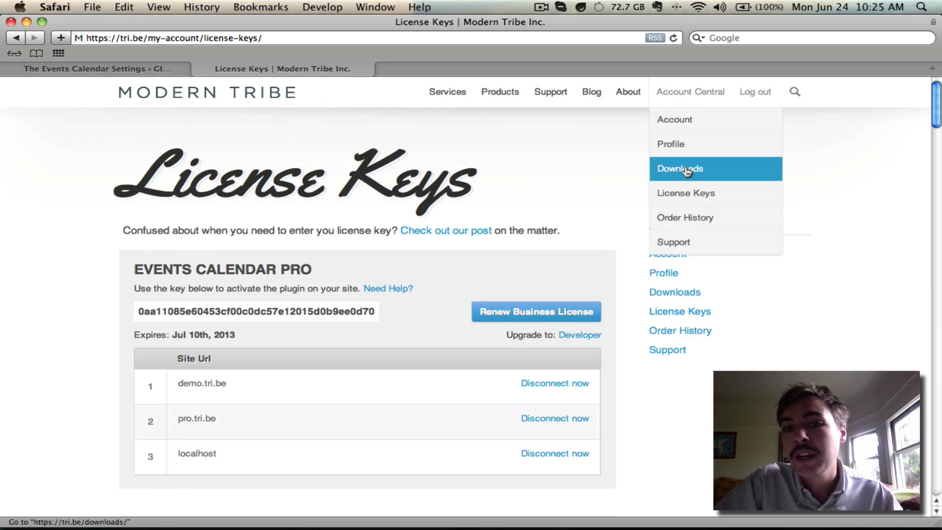
Open the Account Central Downloads page listing WooTickets 1.0.1 and other products
click(679, 168)
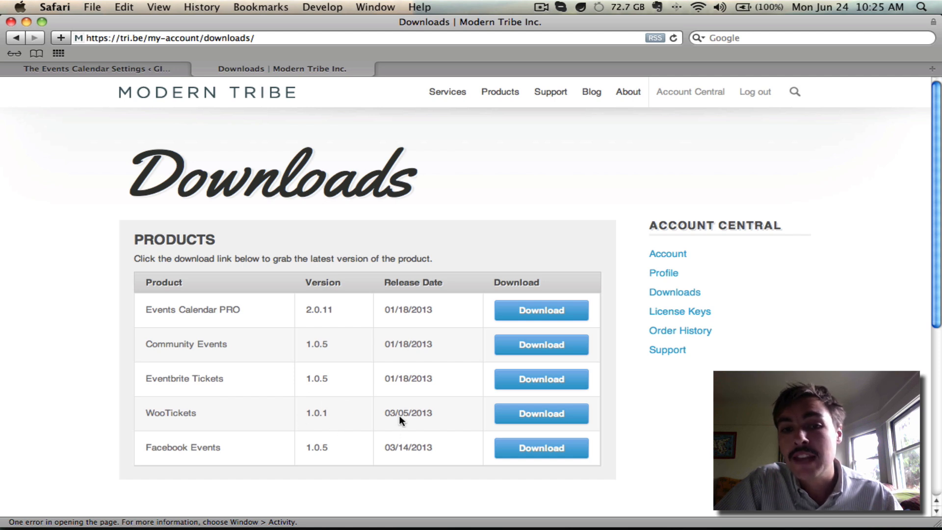
mouse_move(540, 414)
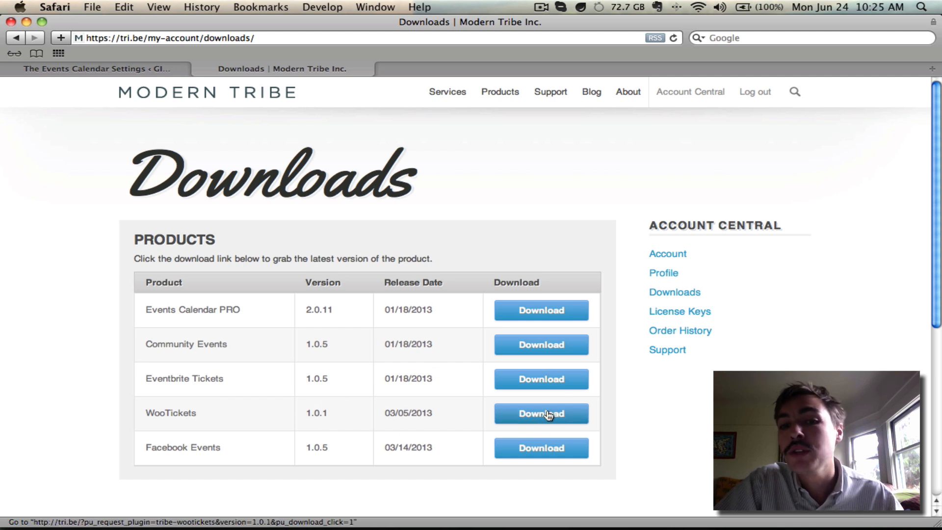